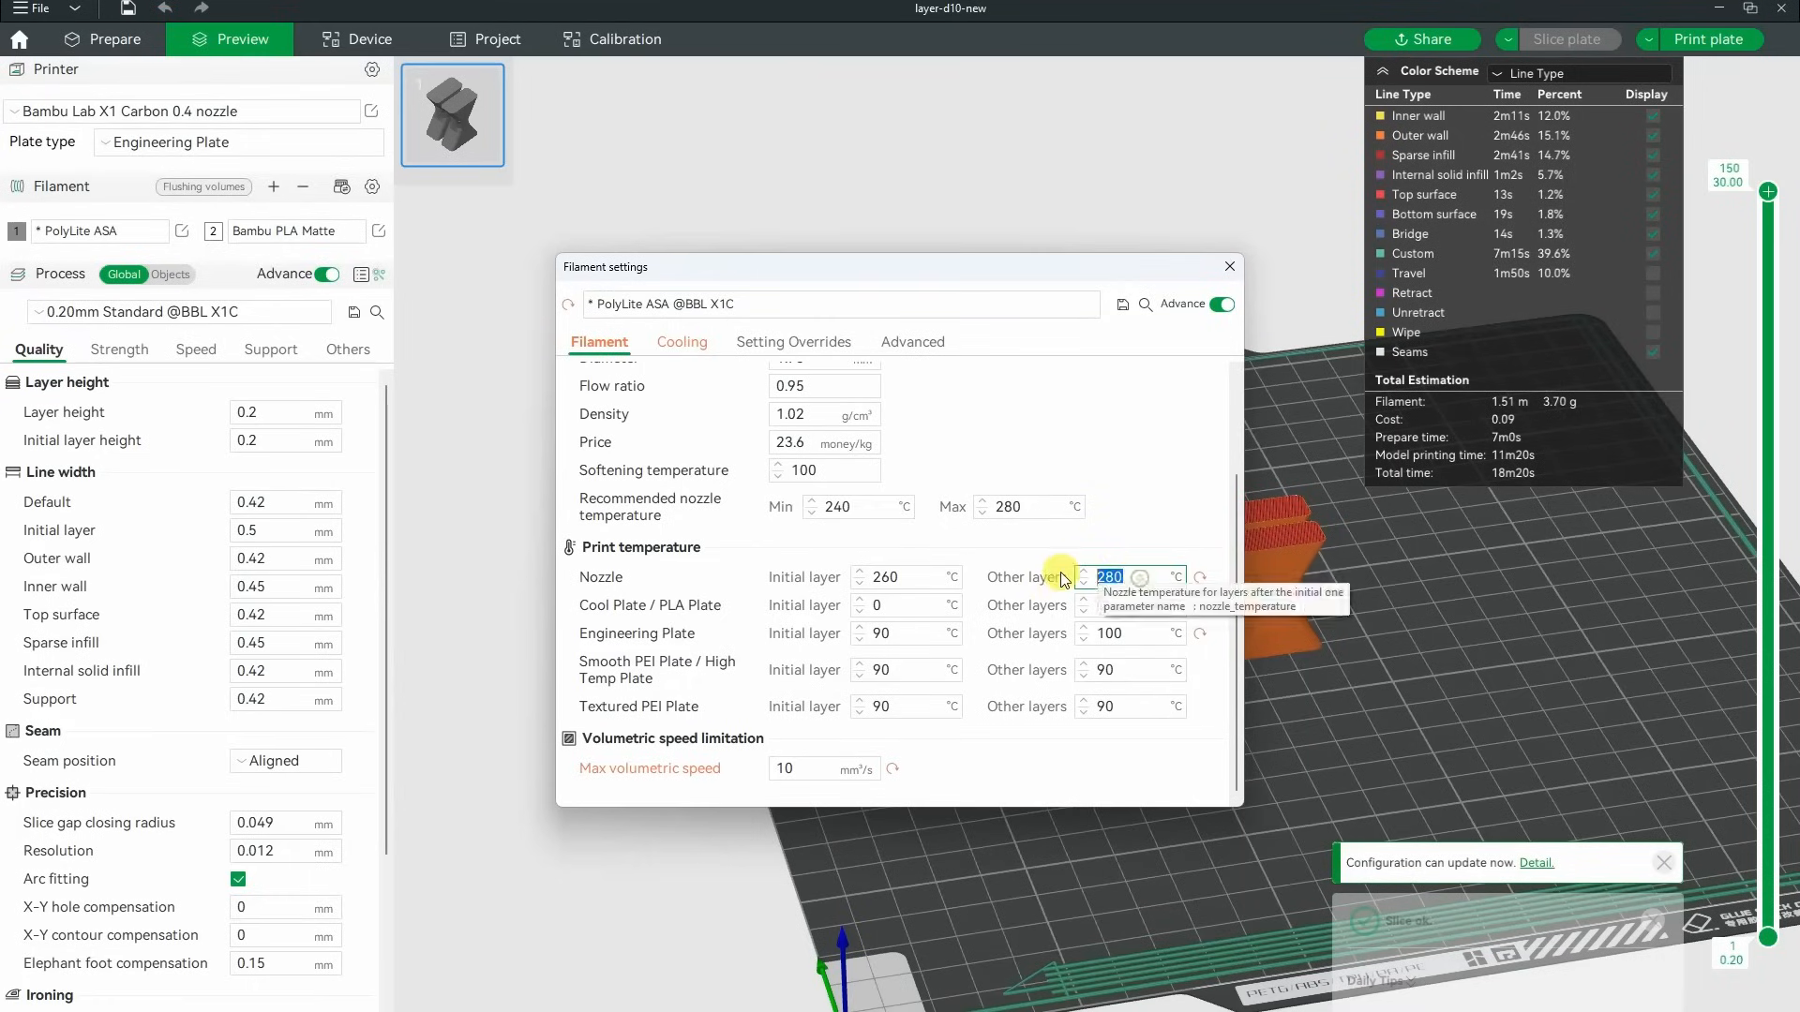
Step: Show the PolyLite ASA profile's Cooling settings with part cooling fan speeds
click(678, 341)
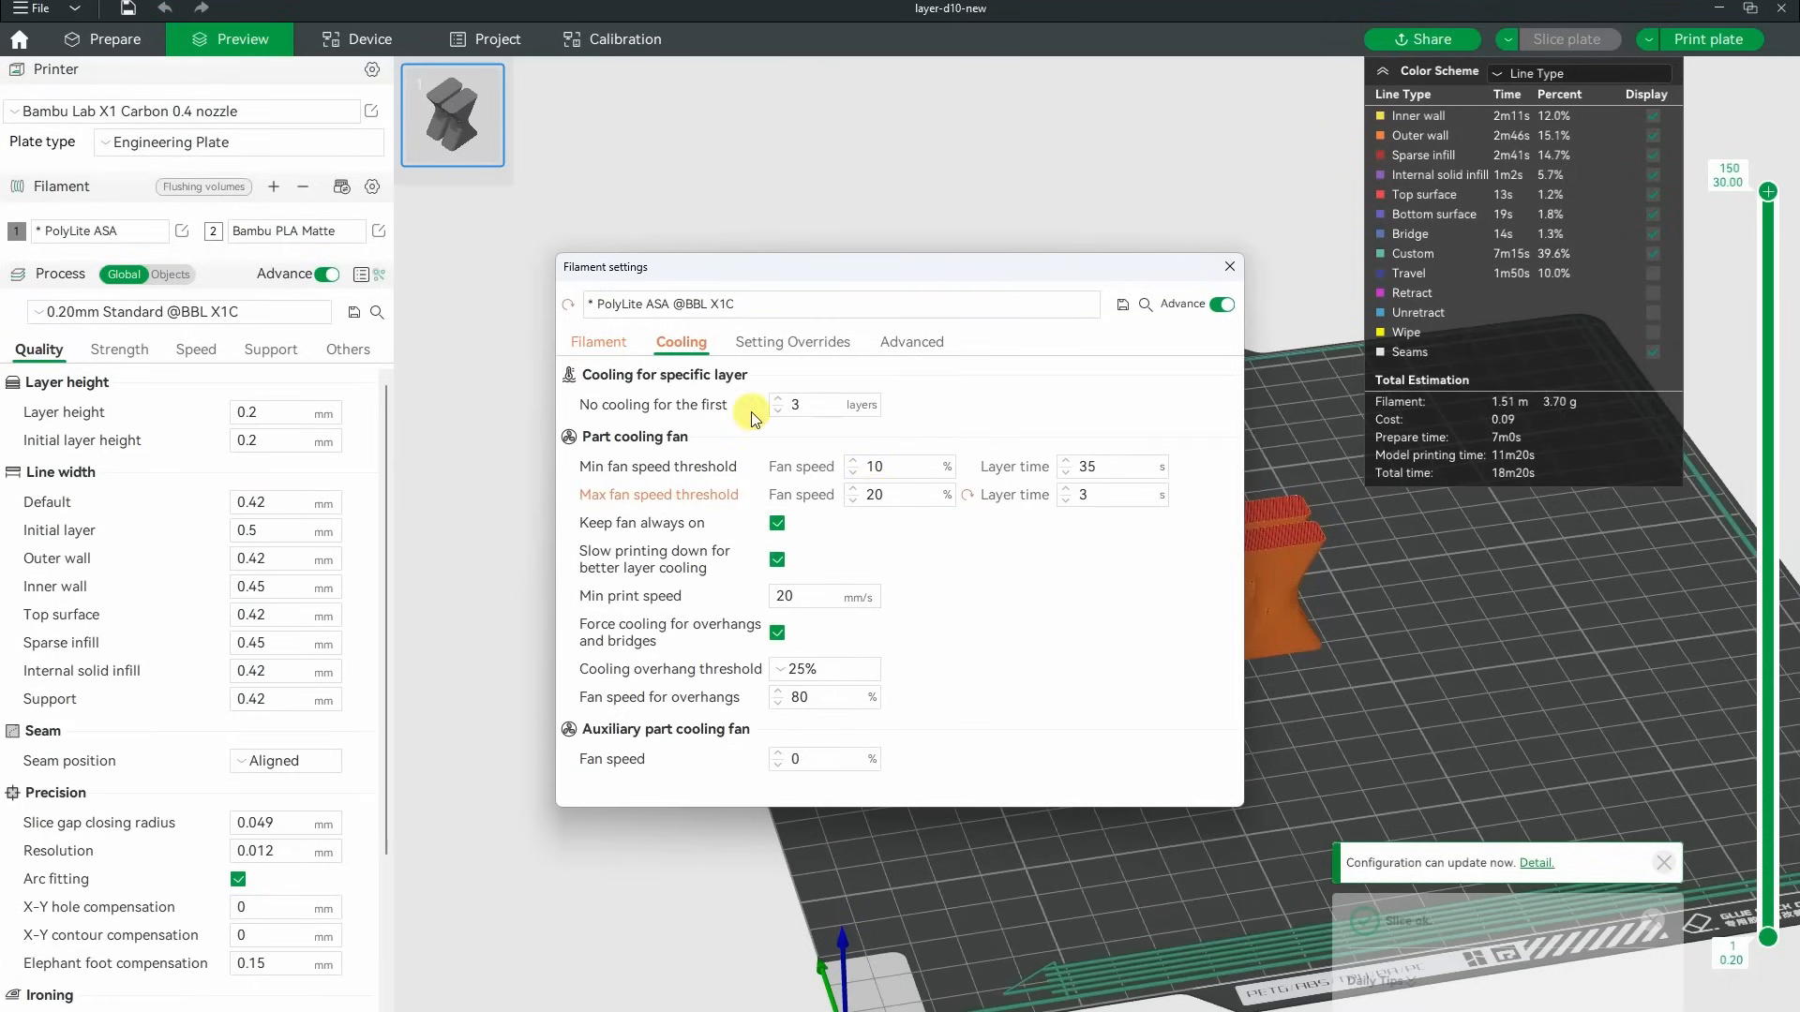